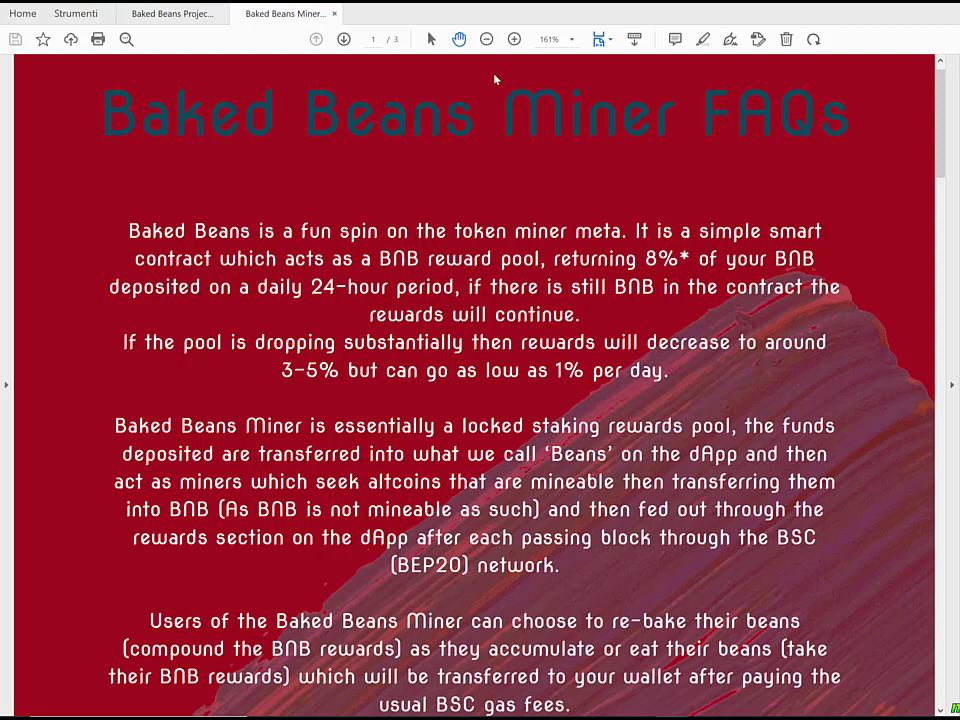
Scroll the bakedbeans.io page to review the Contract, Wallet, Your Beans and Your Rewards fields
scroll("down", 3)
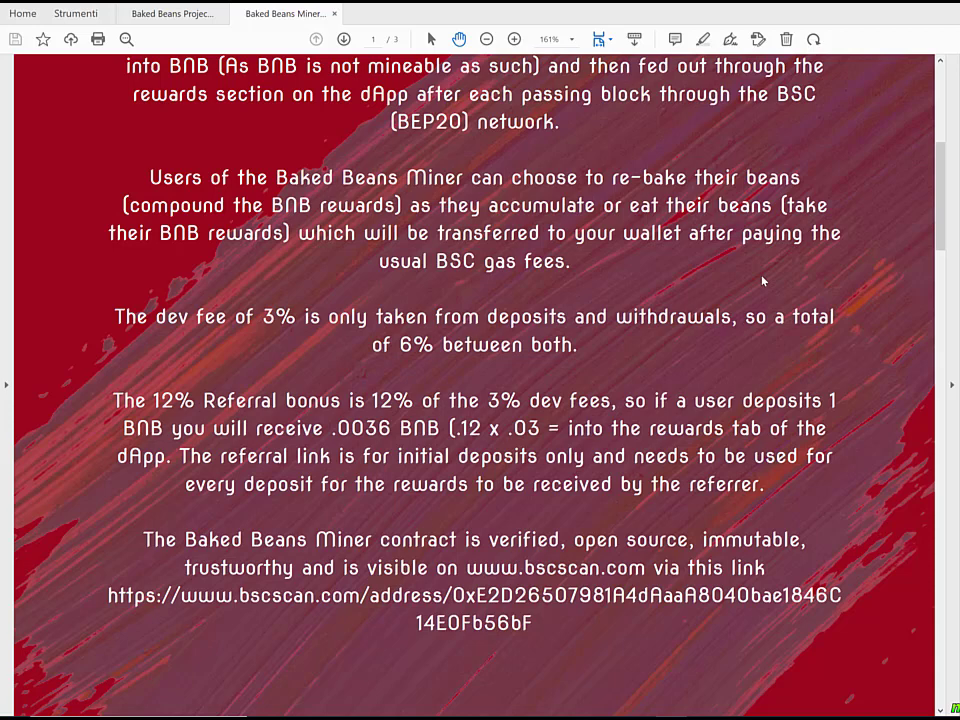
mouse_move(849, 299)
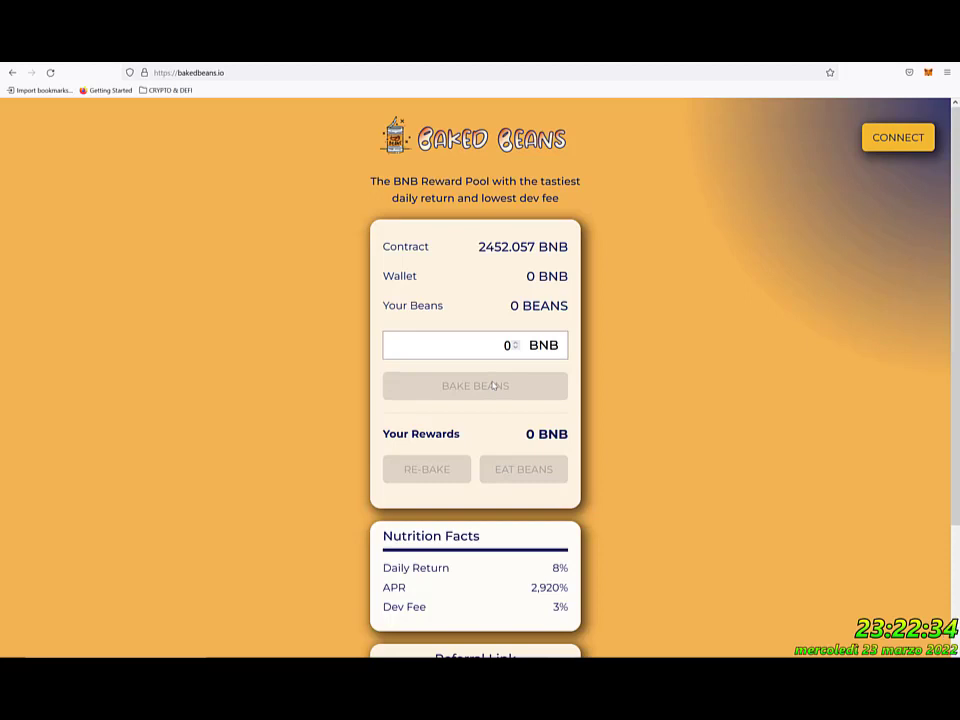
mouse_move(449, 461)
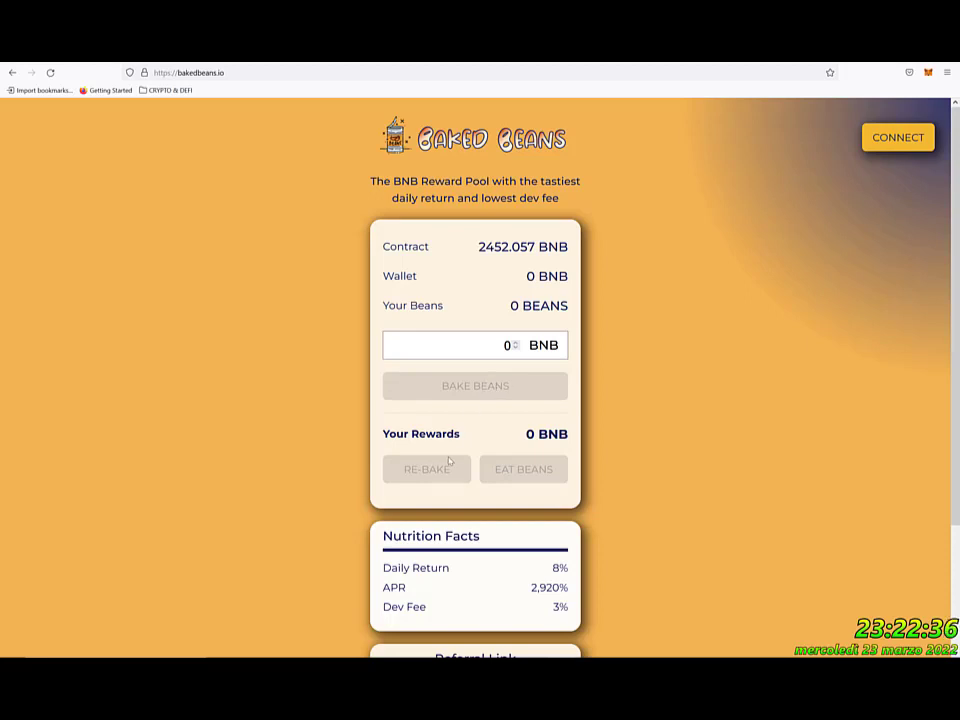
mouse_move(478, 440)
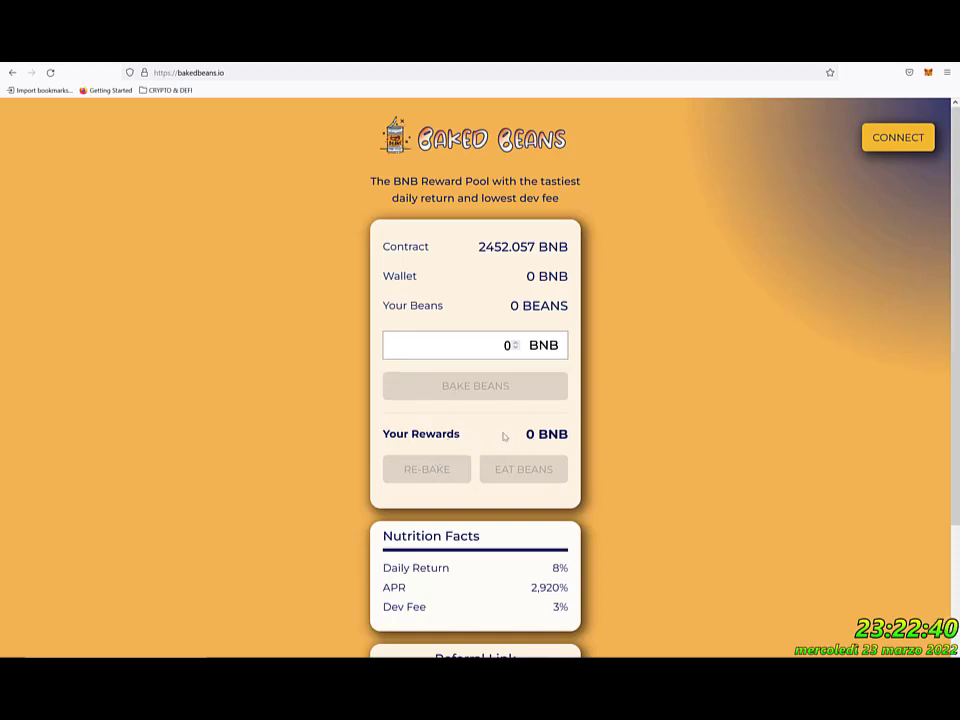
mouse_move(508, 326)
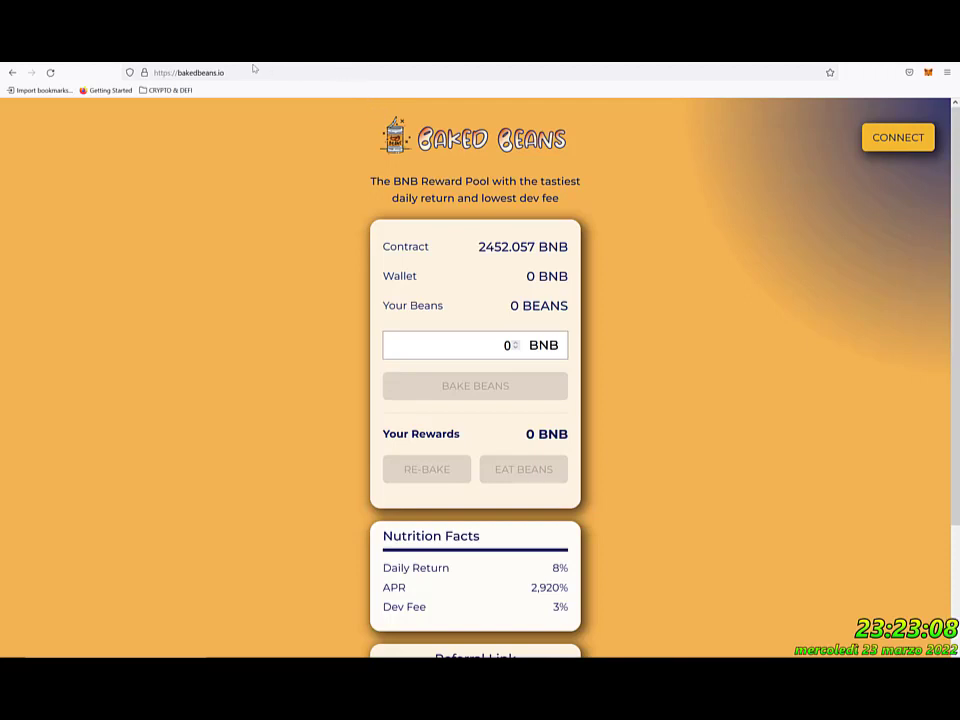
mouse_move(847, 80)
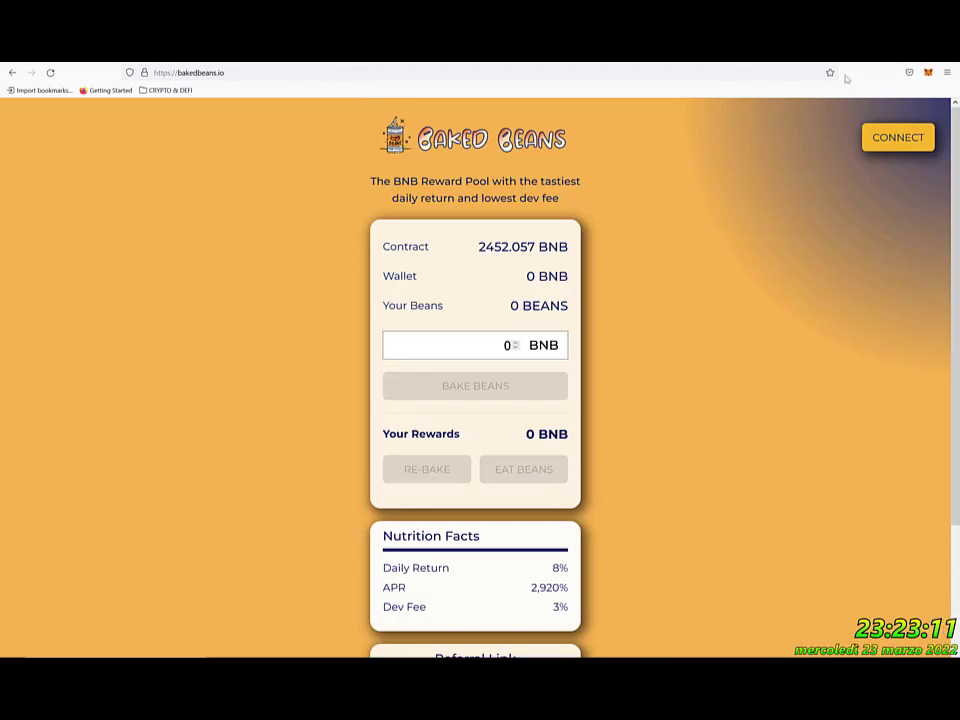
Connect MetaMask to the dApp, showing 0.147 BNB, 3,182,657 beans and 0.012 BNB rewards
left_click(896, 137)
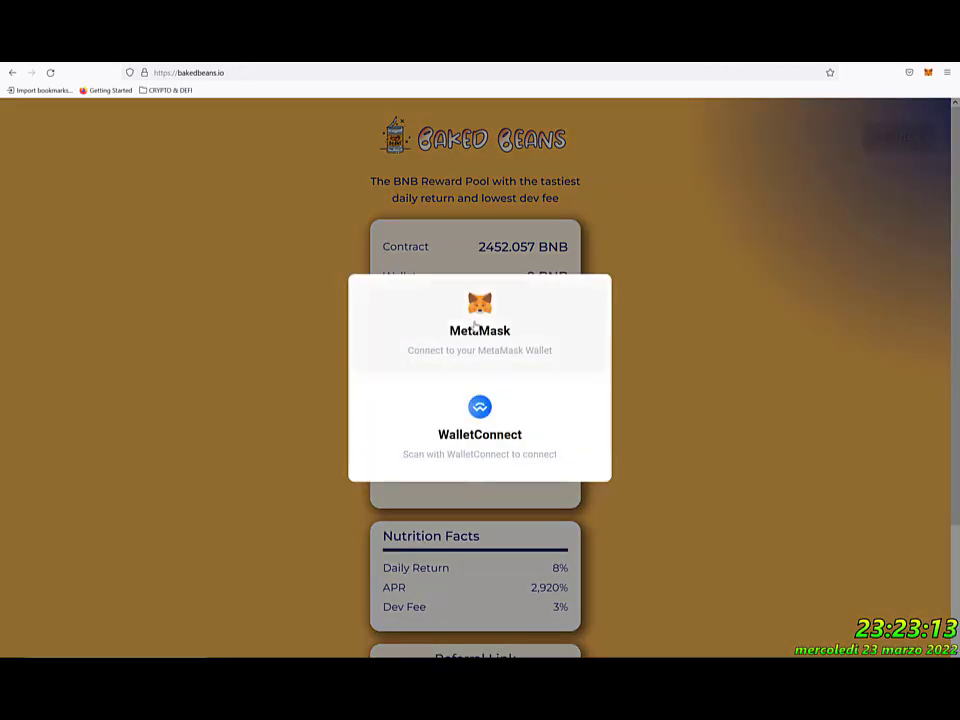
mouse_move(453, 234)
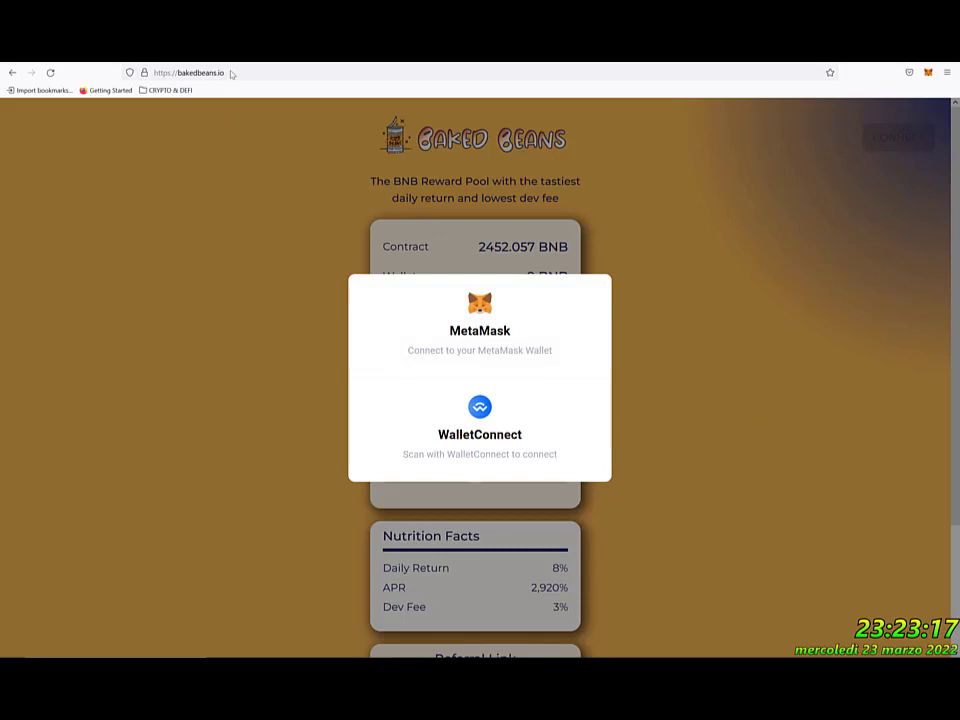
left_click(479, 320)
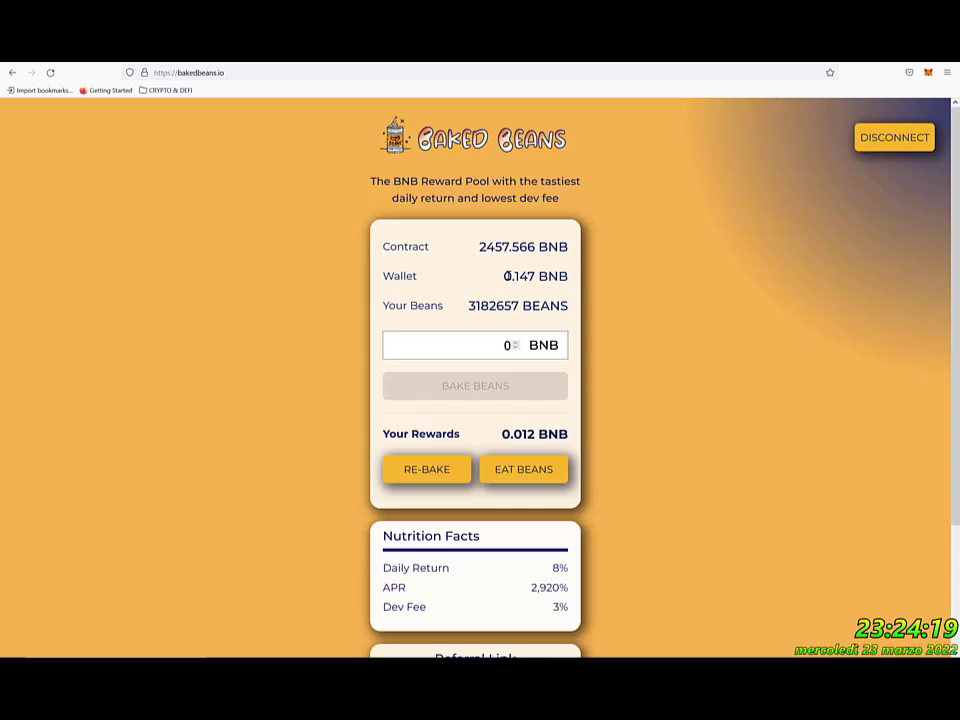
mouse_move(516, 282)
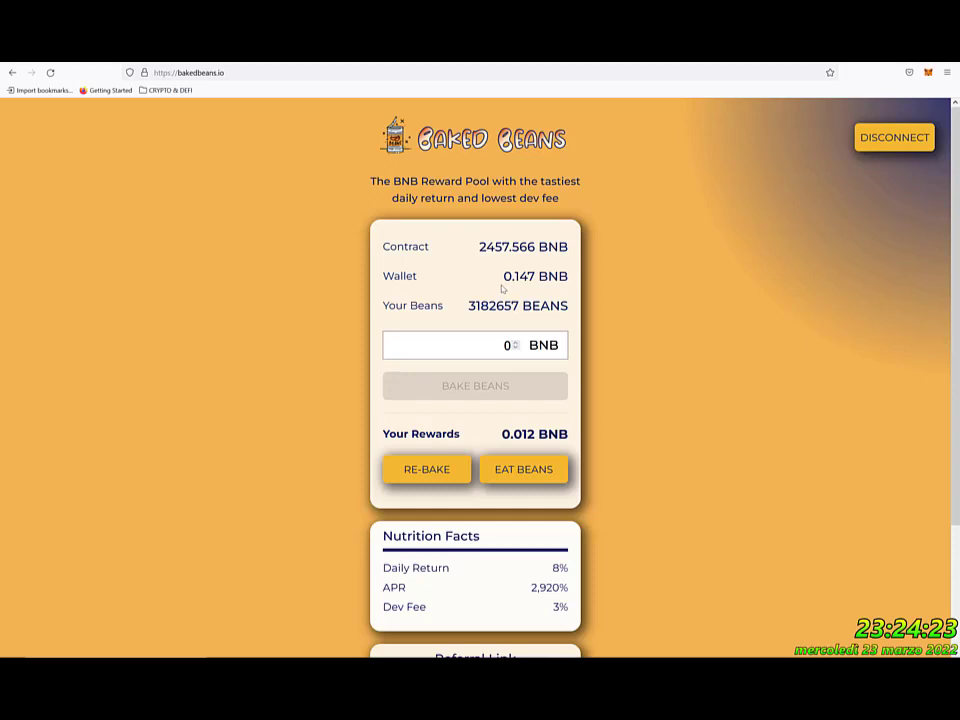
mouse_move(467, 308)
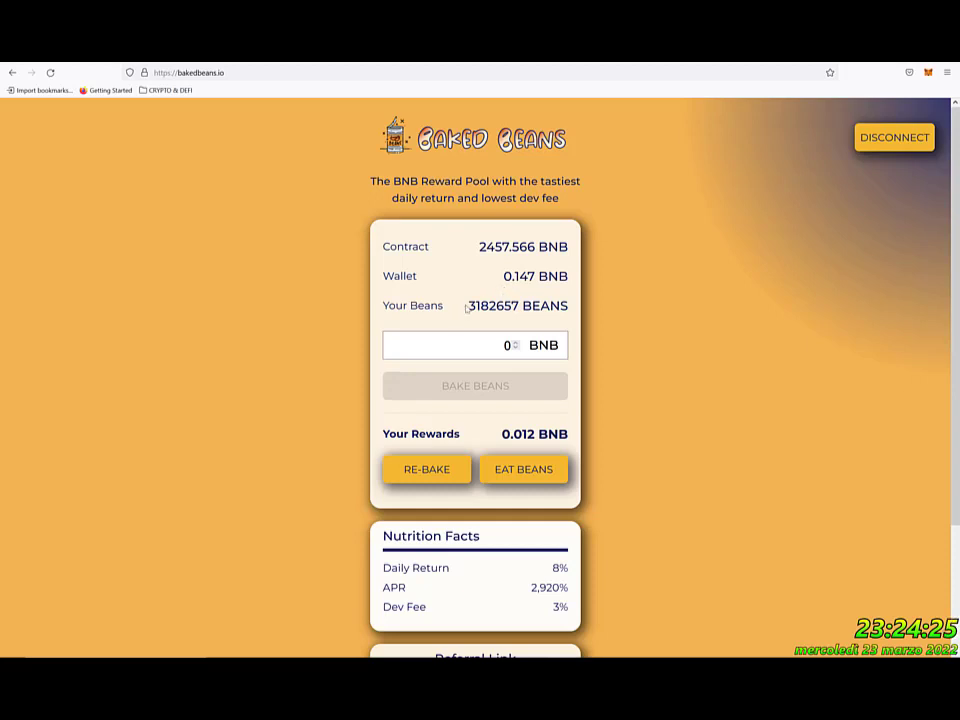
mouse_move(469, 308)
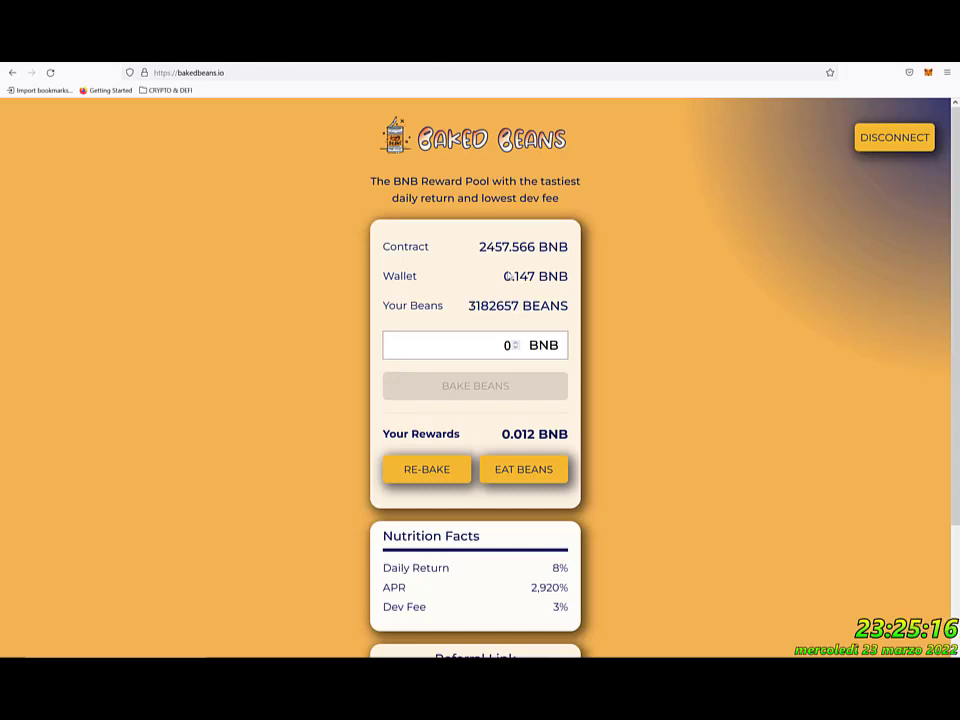
mouse_move(496, 406)
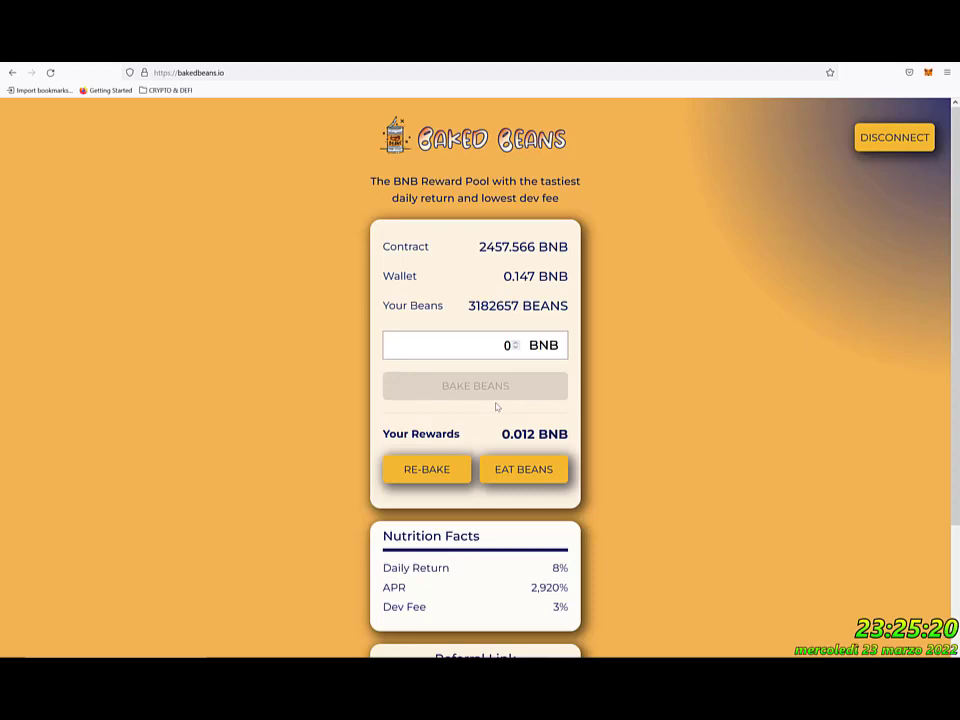
mouse_move(657, 432)
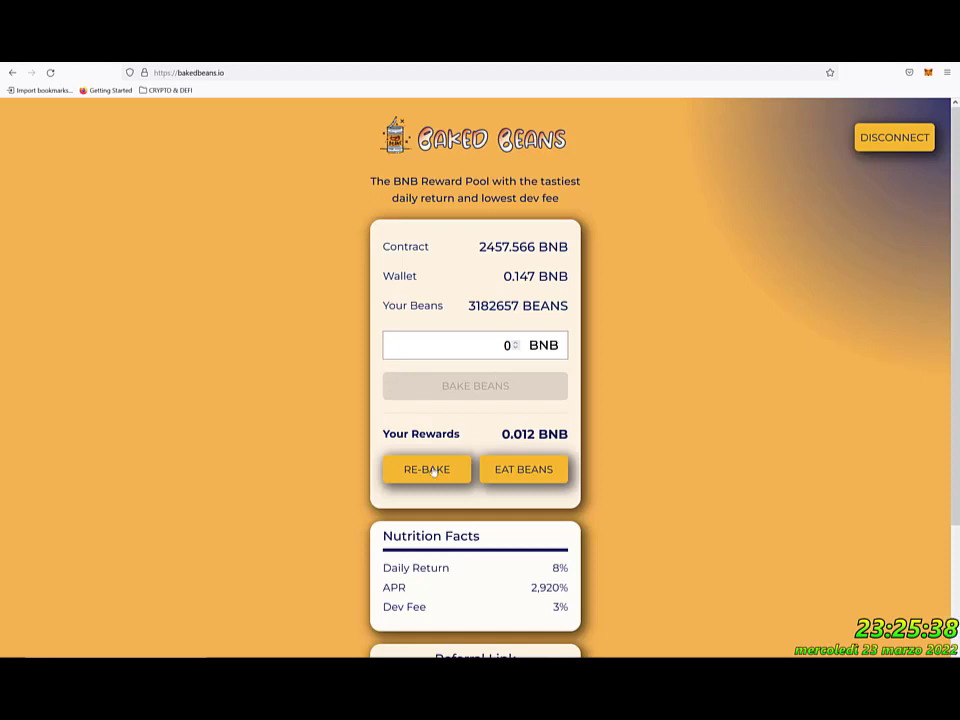
left_click(426, 469)
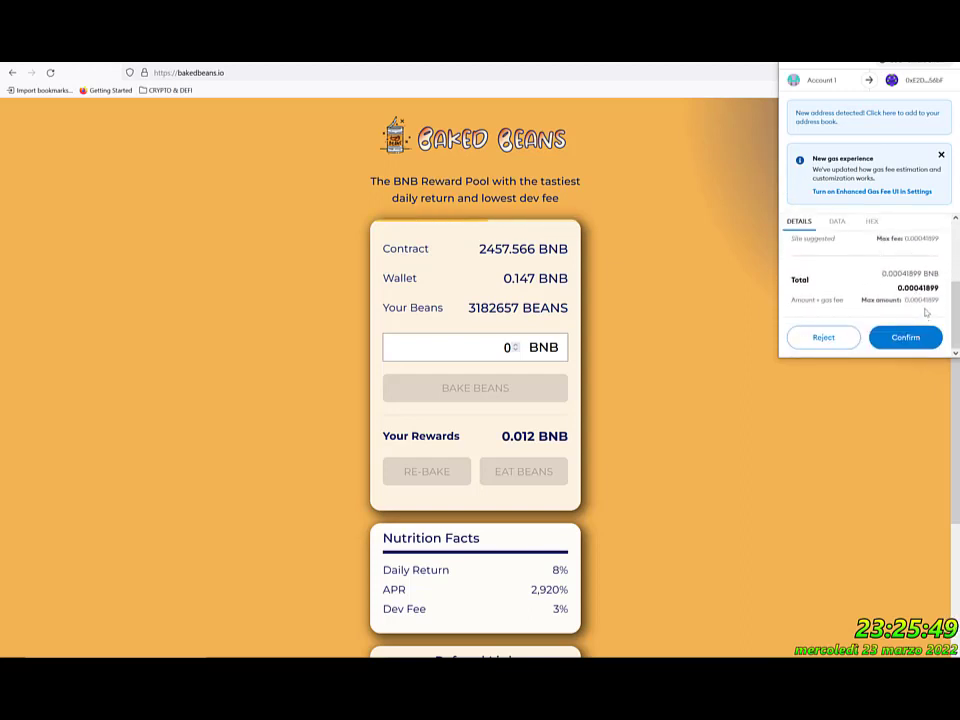
Confirm the re-bake transaction for the 0.012 BNB rewards in MetaMask
left_click(904, 337)
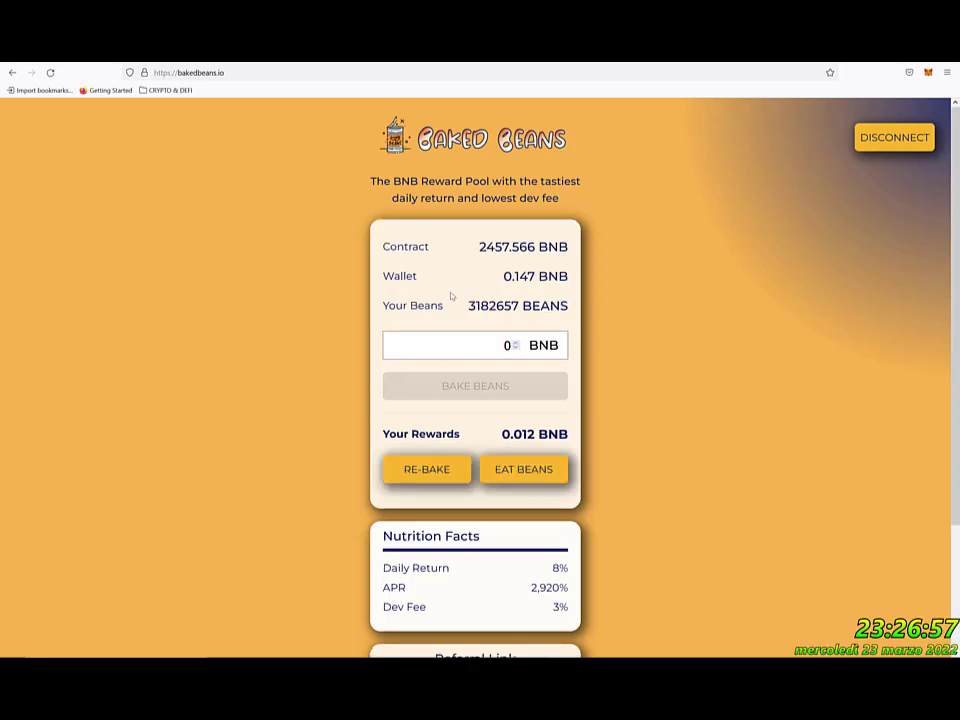
mouse_move(462, 297)
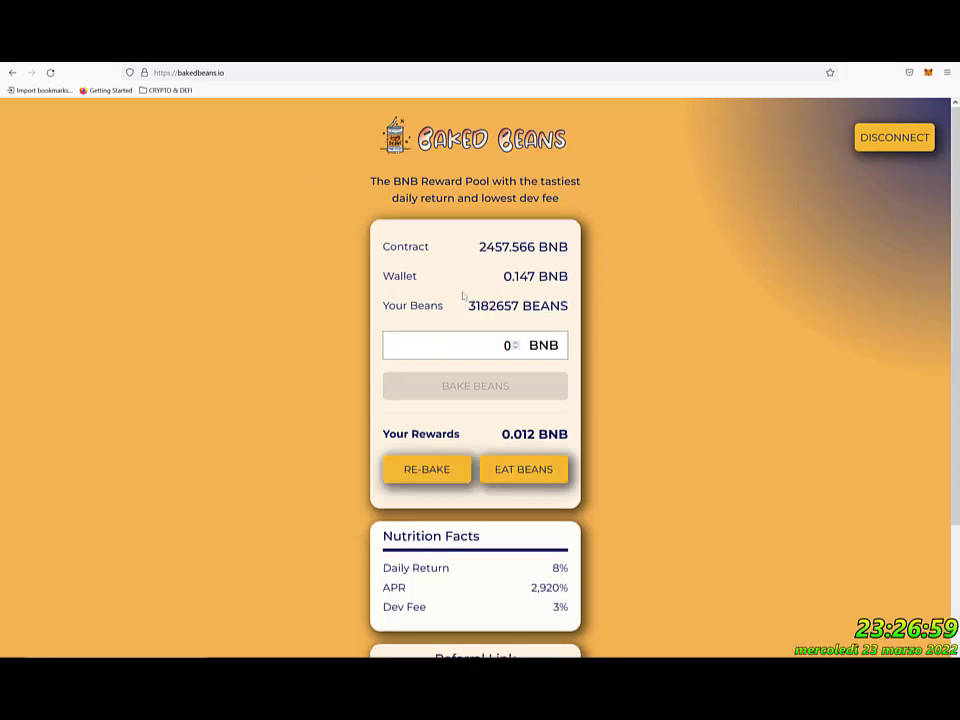
mouse_move(415, 278)
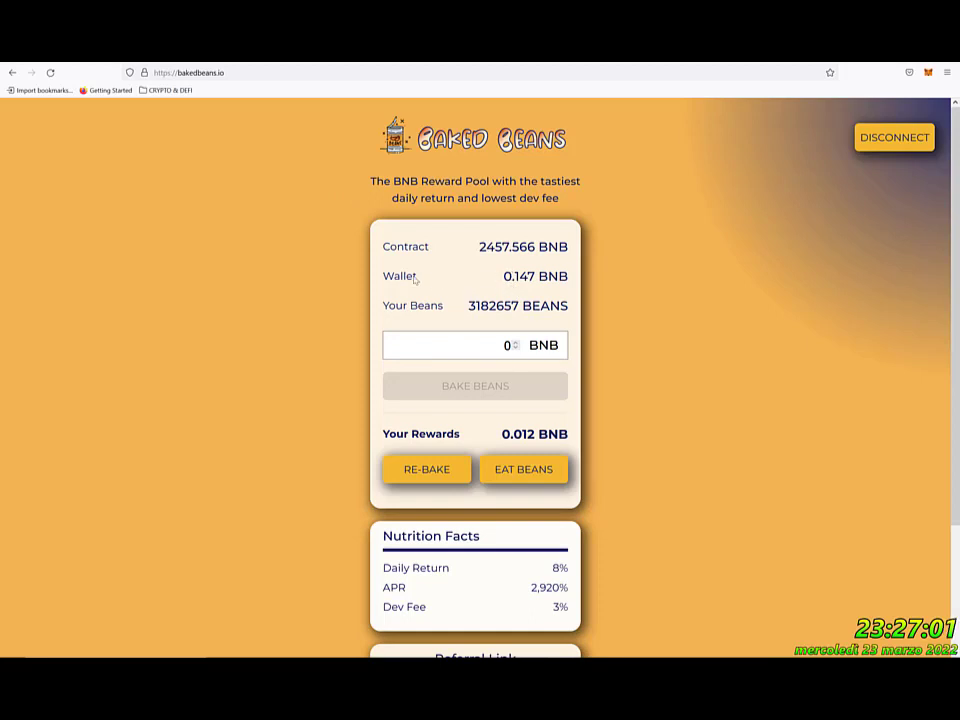
mouse_move(385, 275)
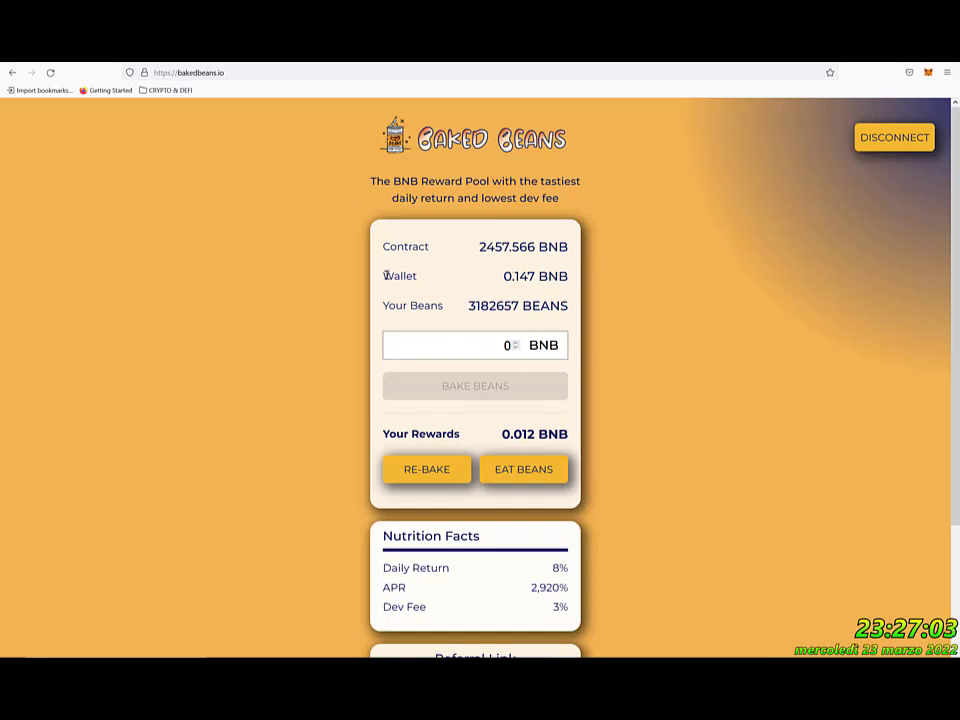
mouse_move(447, 280)
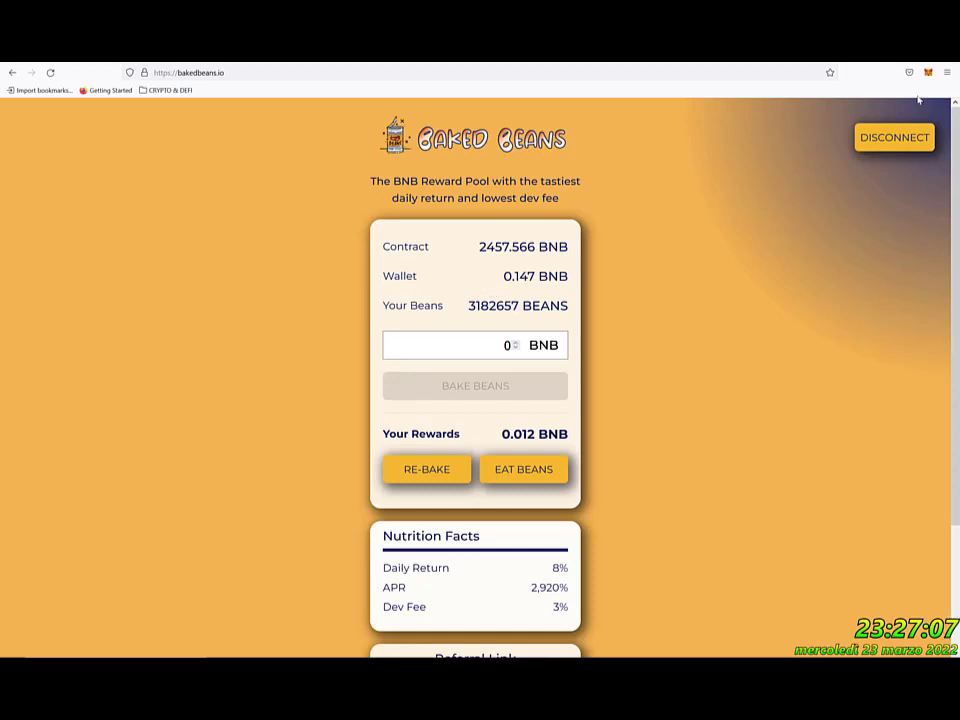
Open and close the MetaMask wallet; the dApp shows 3,423,195 beans and 0.000 BNB rewards
left_click(928, 72)
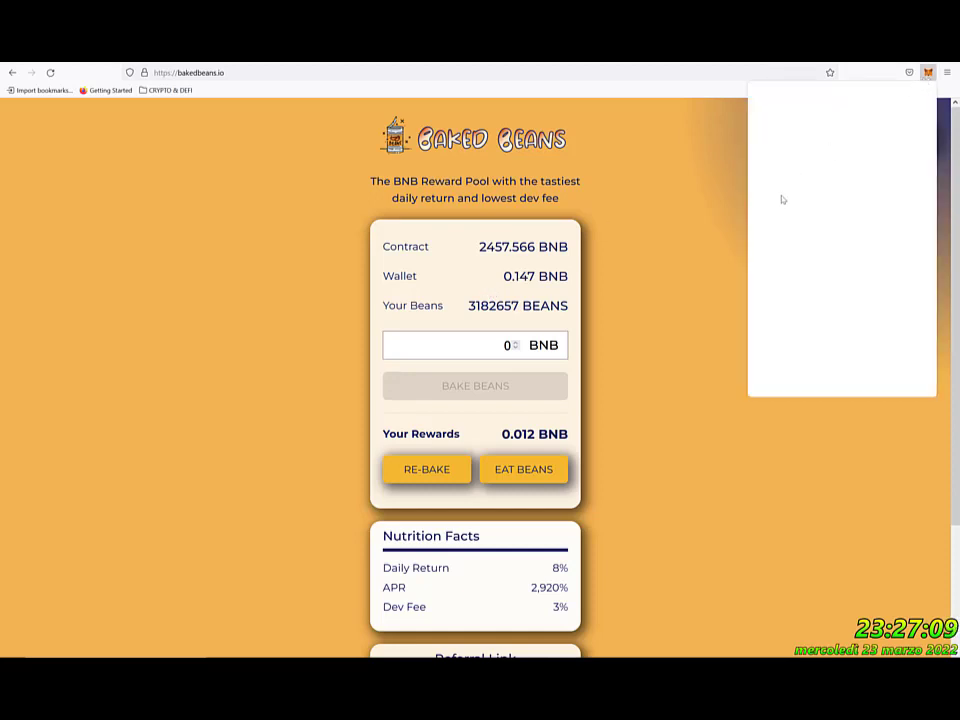
left_click(928, 72)
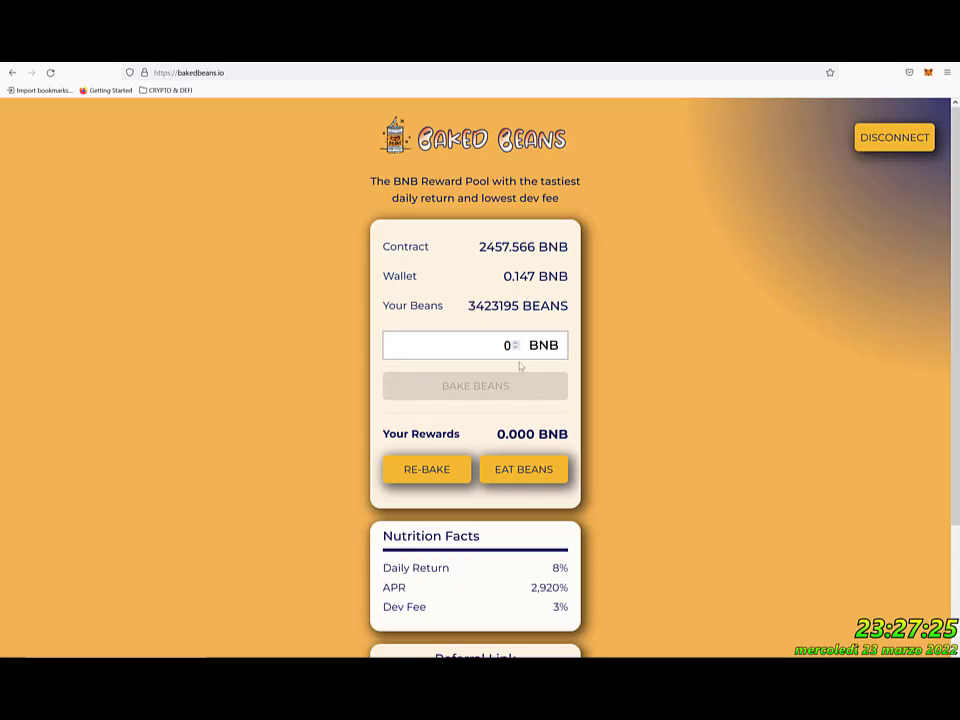
mouse_move(515, 310)
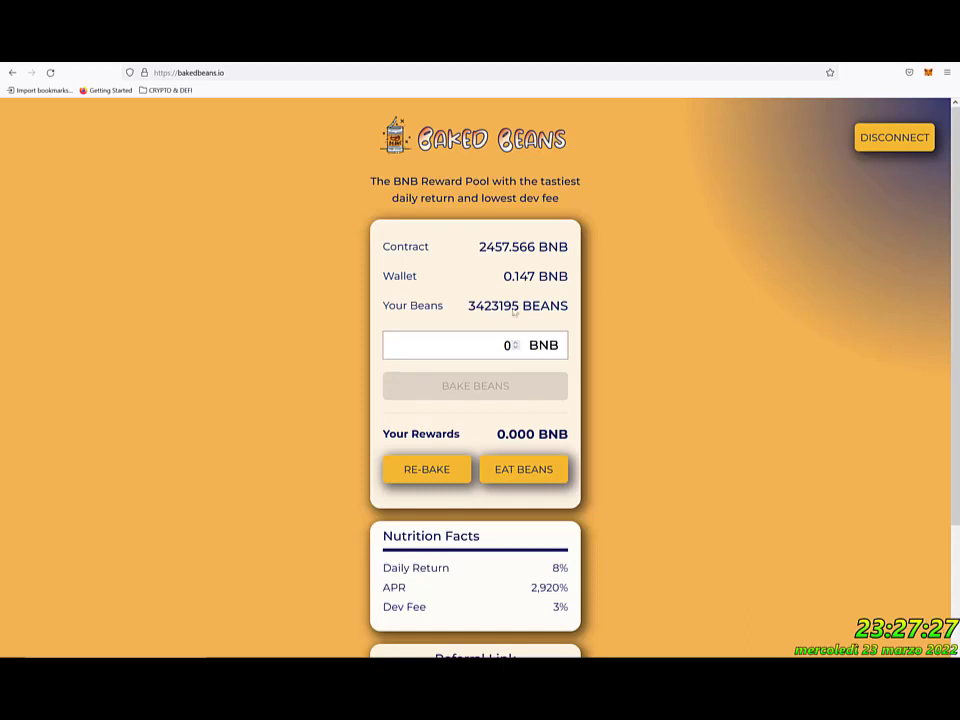
mouse_move(513, 313)
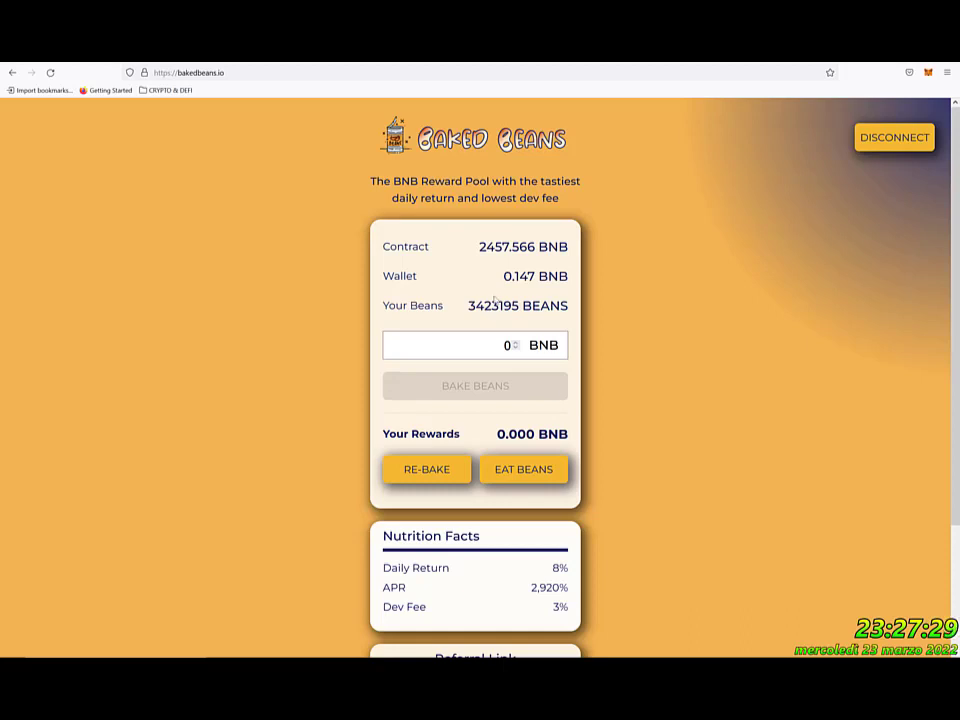
mouse_move(510, 311)
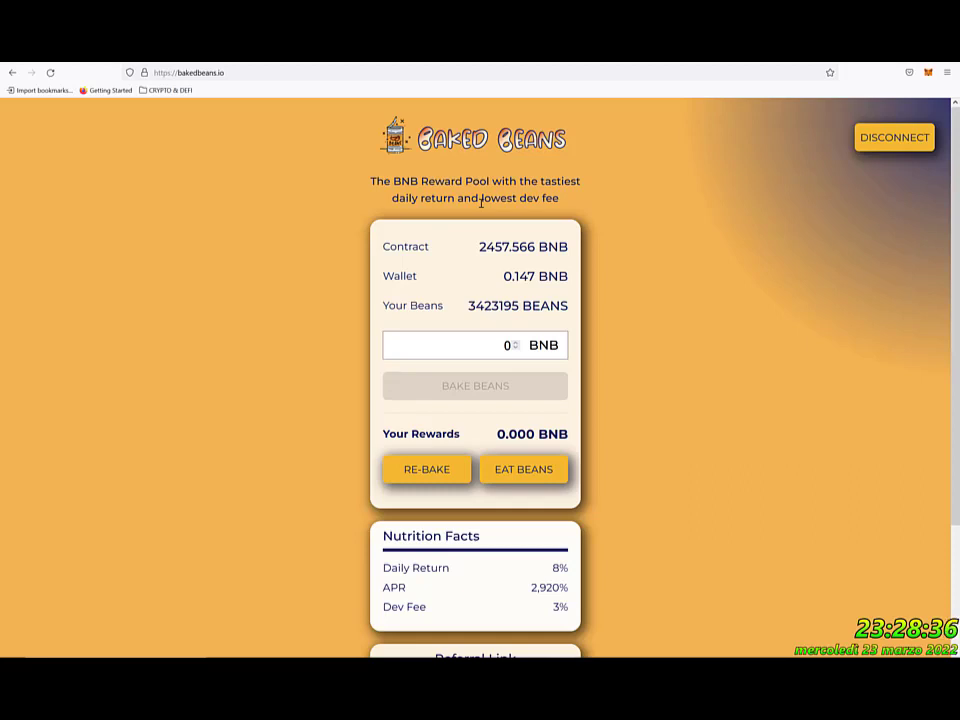
mouse_move(352, 168)
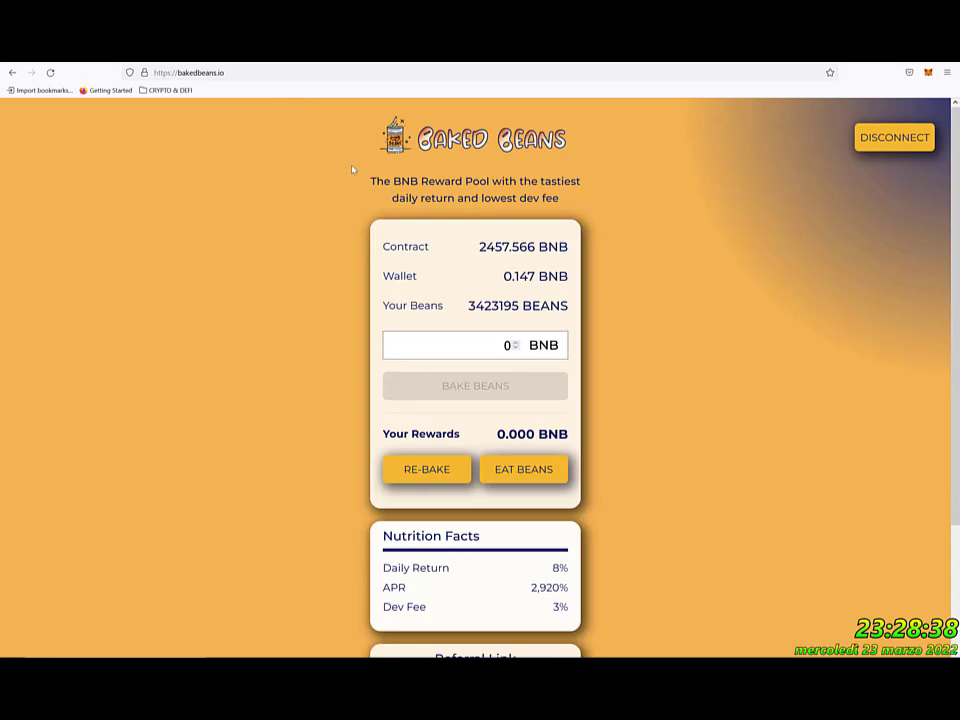
mouse_move(352, 178)
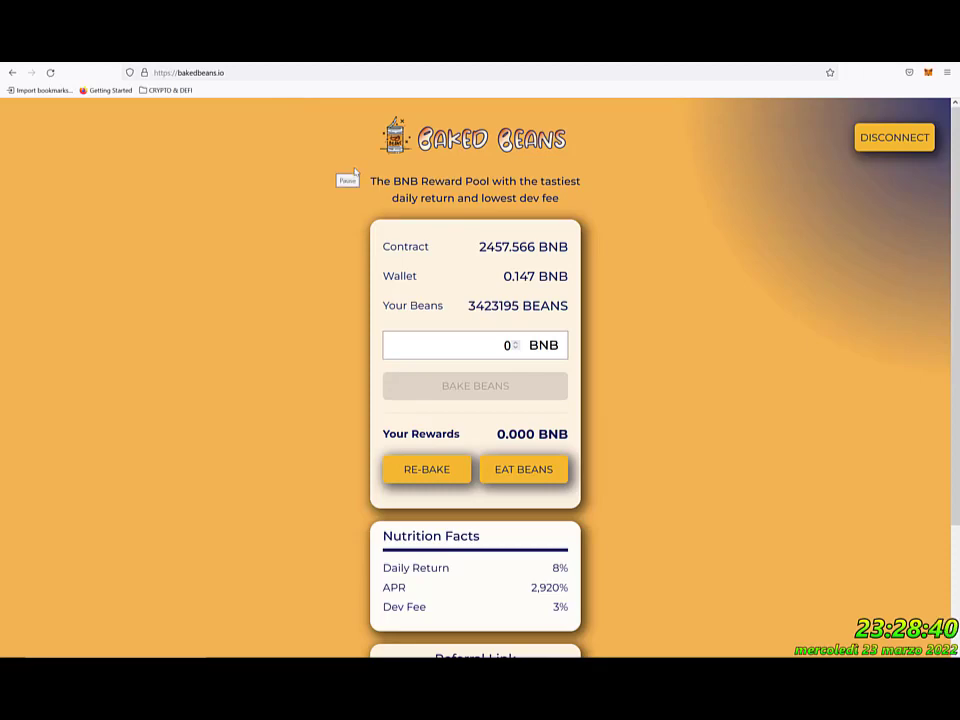